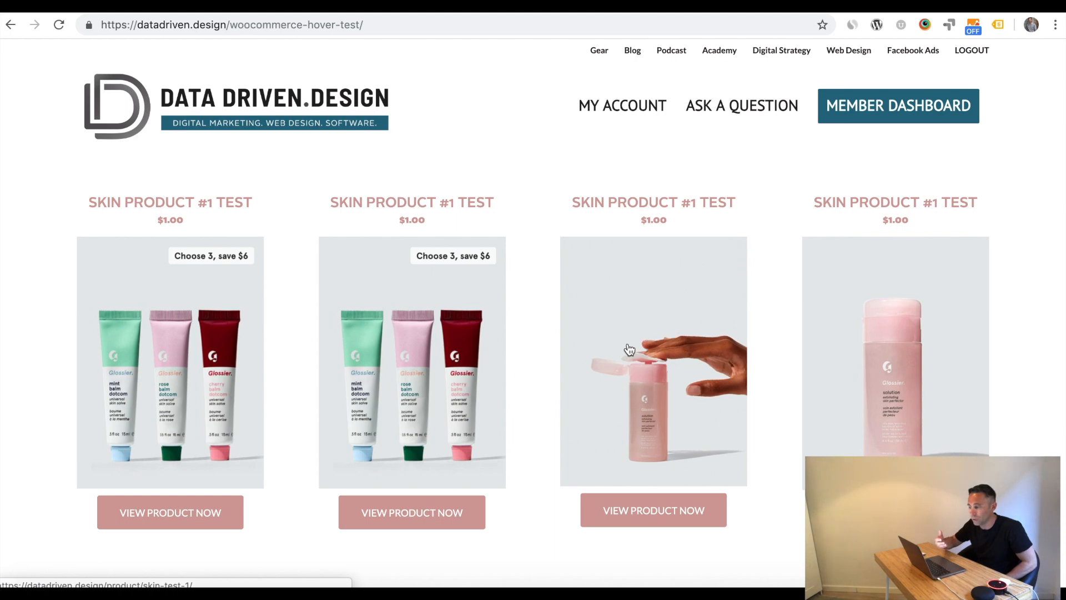
{"action": "mouse_move", "coordinate": [597, 367]}
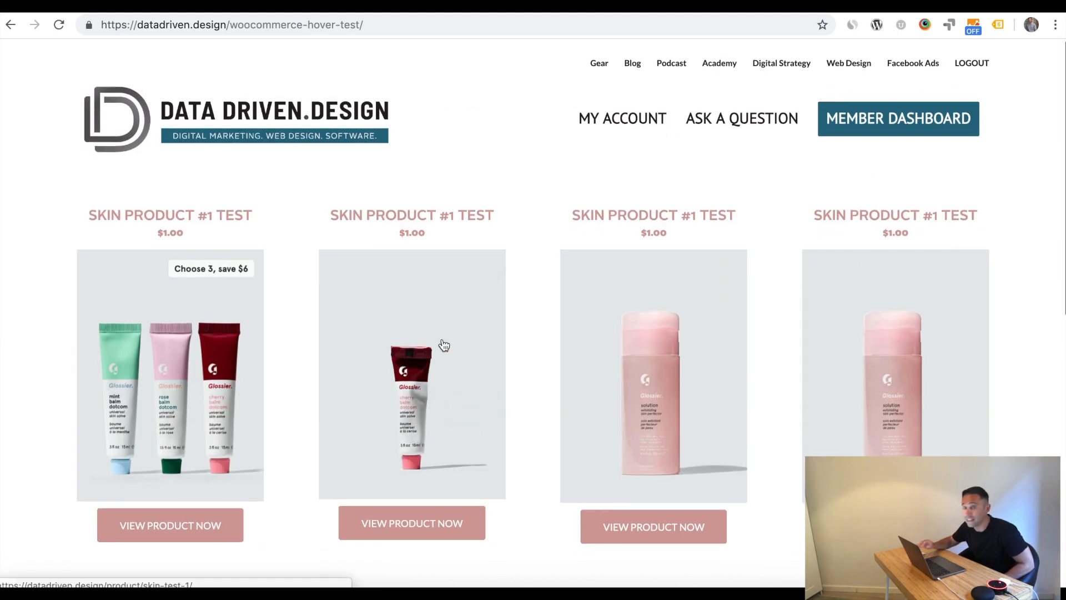
- Scroll the product grid and open the first product column's hover-swap Code Block for editing
{"action": "scroll", "scroll_direction": "down", "scroll_amount": 3}
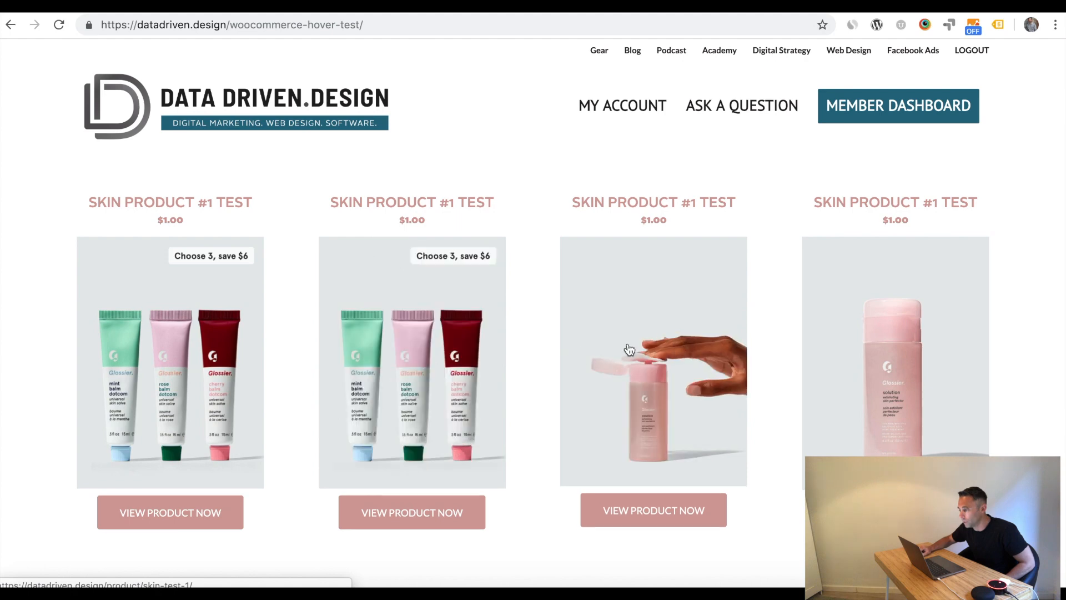
{"action": "mouse_move", "coordinate": [488, 358]}
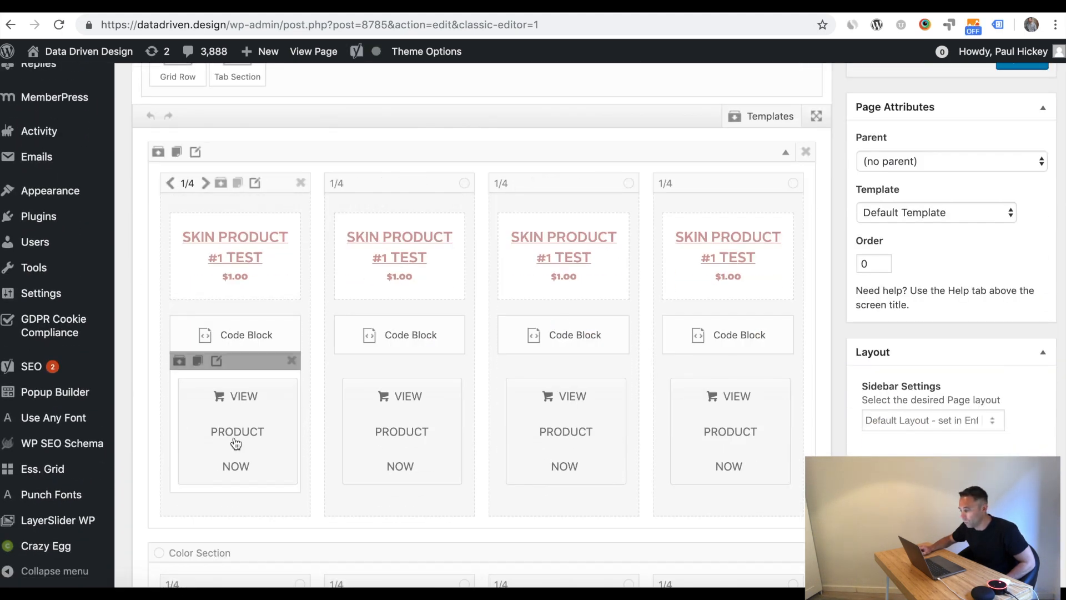
{"action": "left_click", "coordinate": [246, 335]}
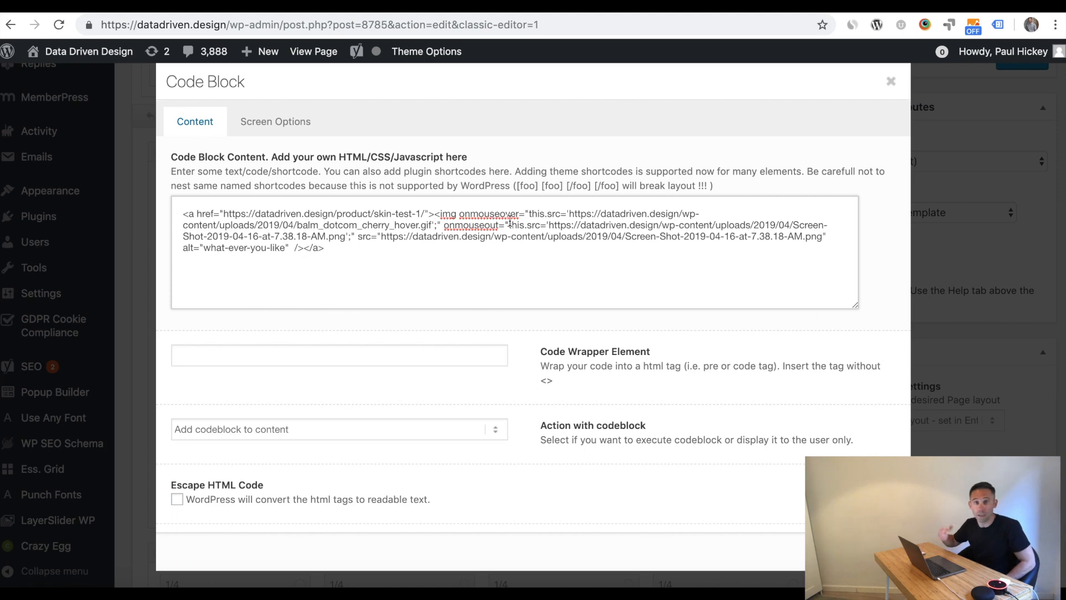
{"action": "left_click_drag", "start_coordinate": [466, 214], "coordinate": [567, 213]}
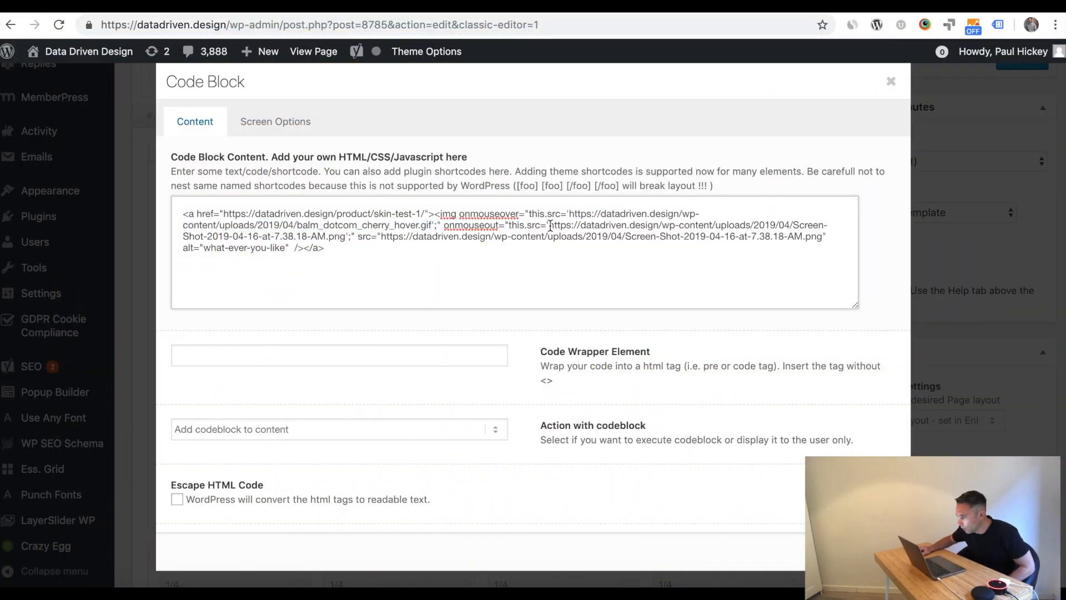
{"action": "left_click_drag", "start_coordinate": [551, 225], "coordinate": [324, 248]}
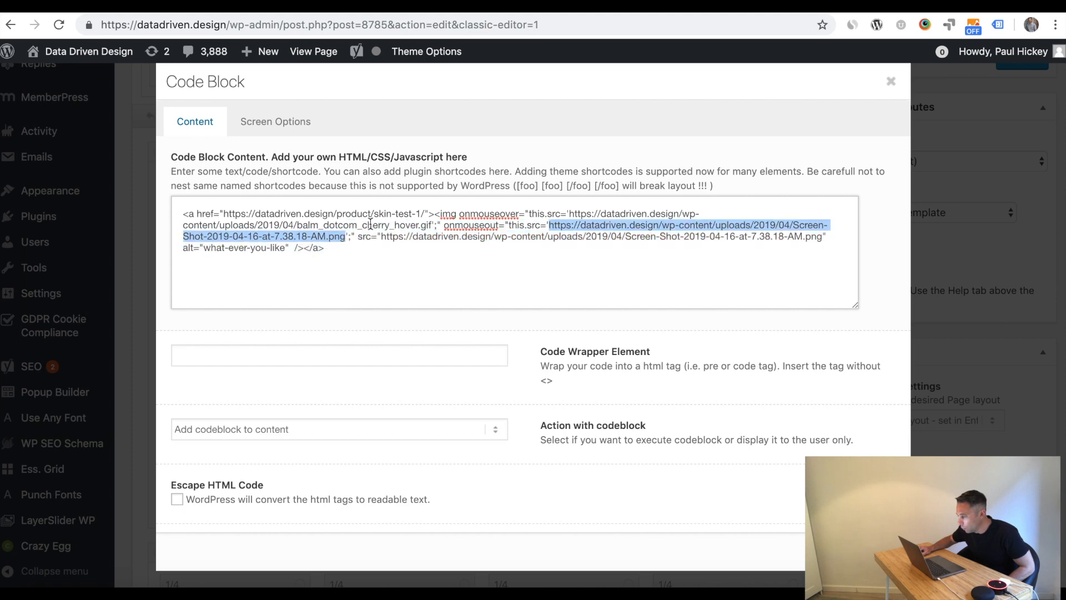
{"action": "left_click", "coordinate": [891, 82]}
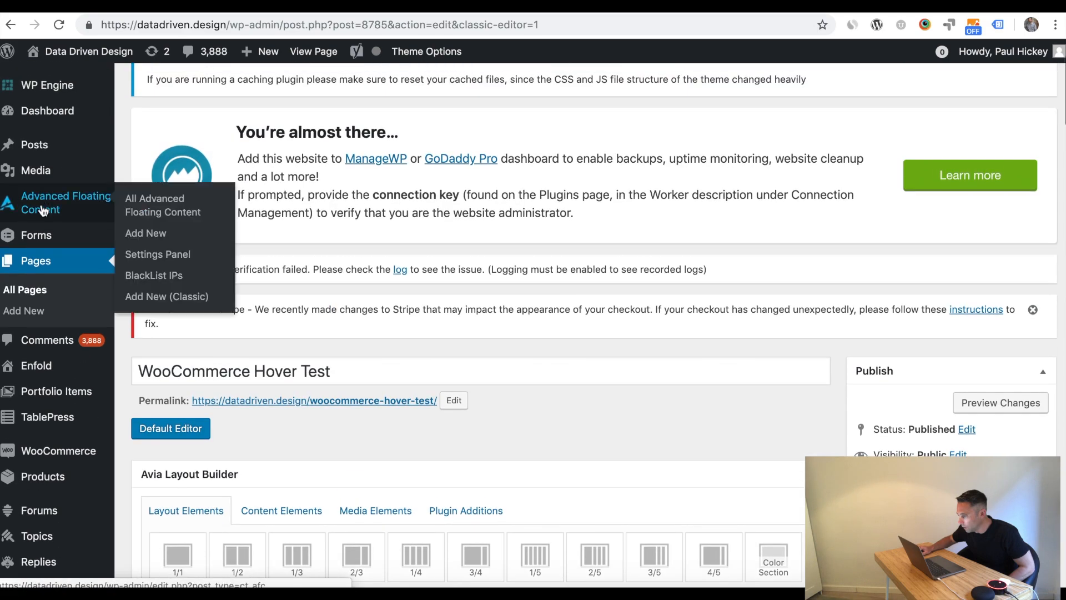
{"action": "mouse_move", "coordinate": [37, 170]}
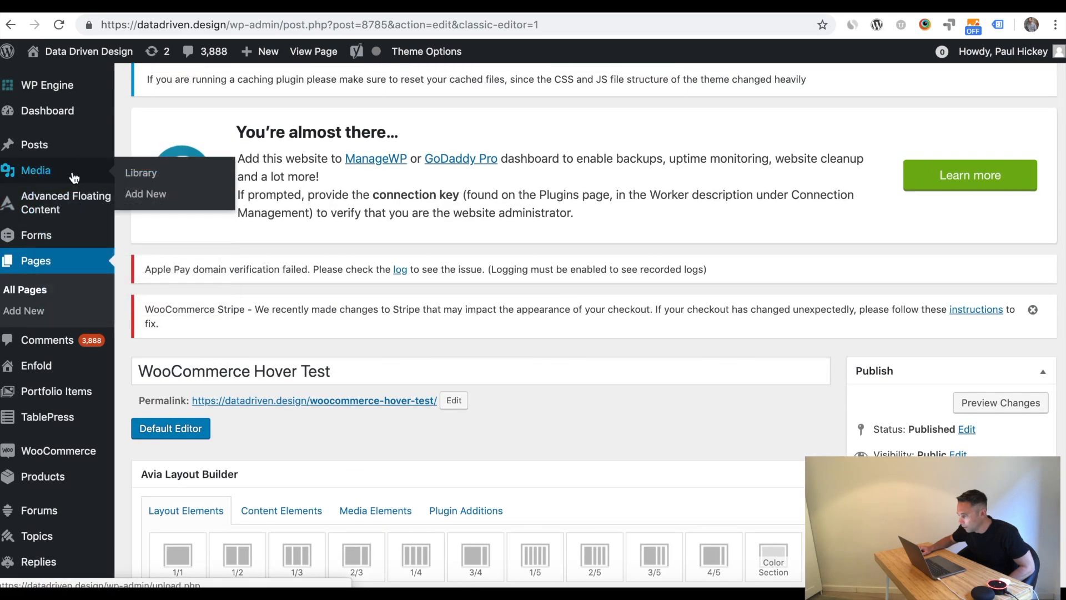
- Open the Media Library from the admin sidebar to view the uploaded product photos
{"action": "left_click", "coordinate": [141, 172]}
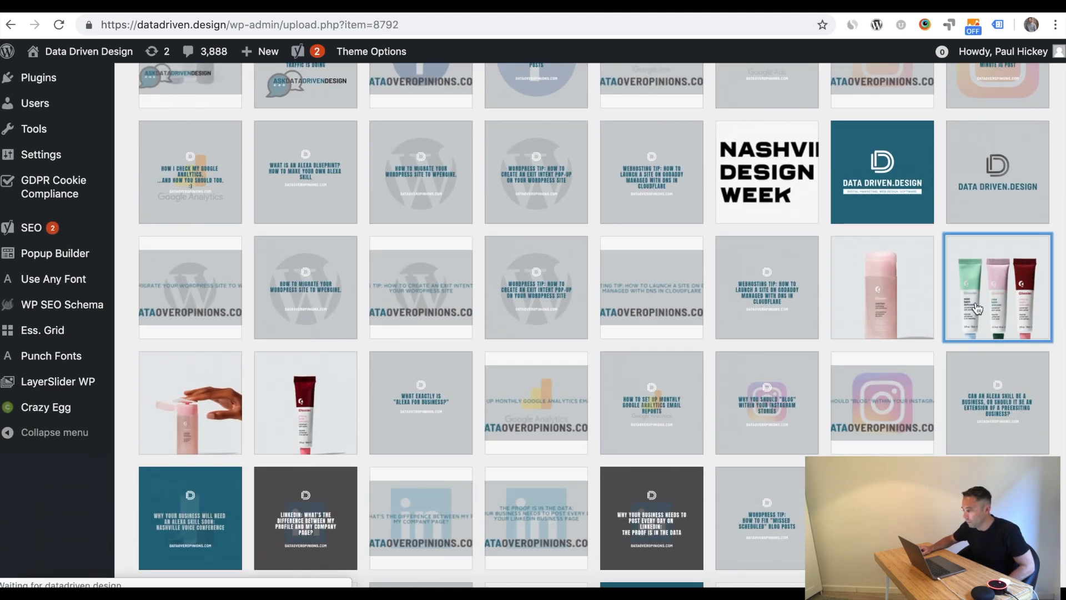
{"action": "left_click", "coordinate": [997, 286]}
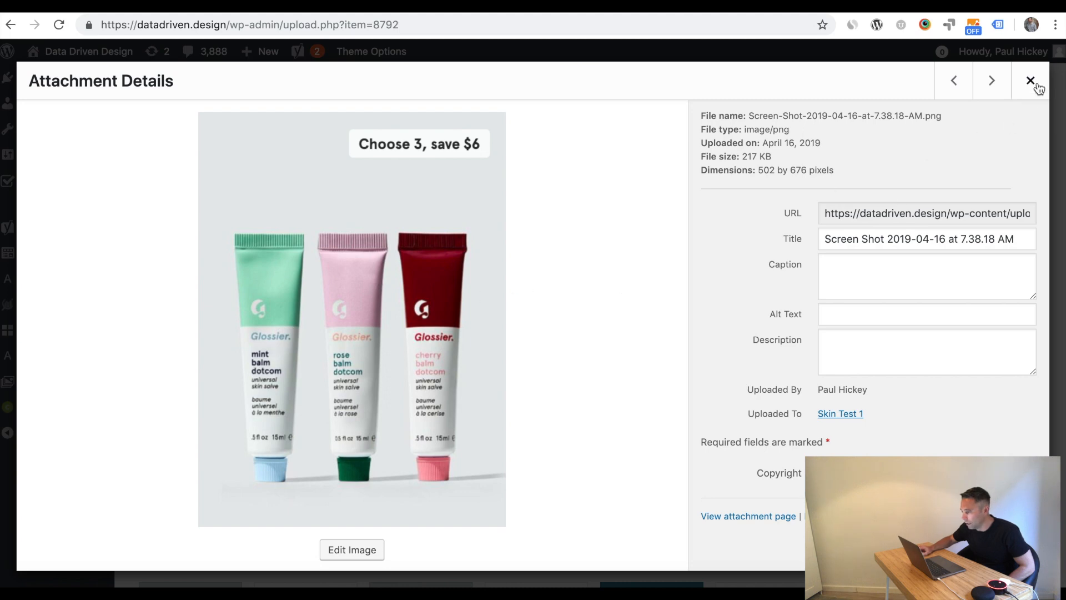
{"action": "left_click", "coordinate": [1030, 80]}
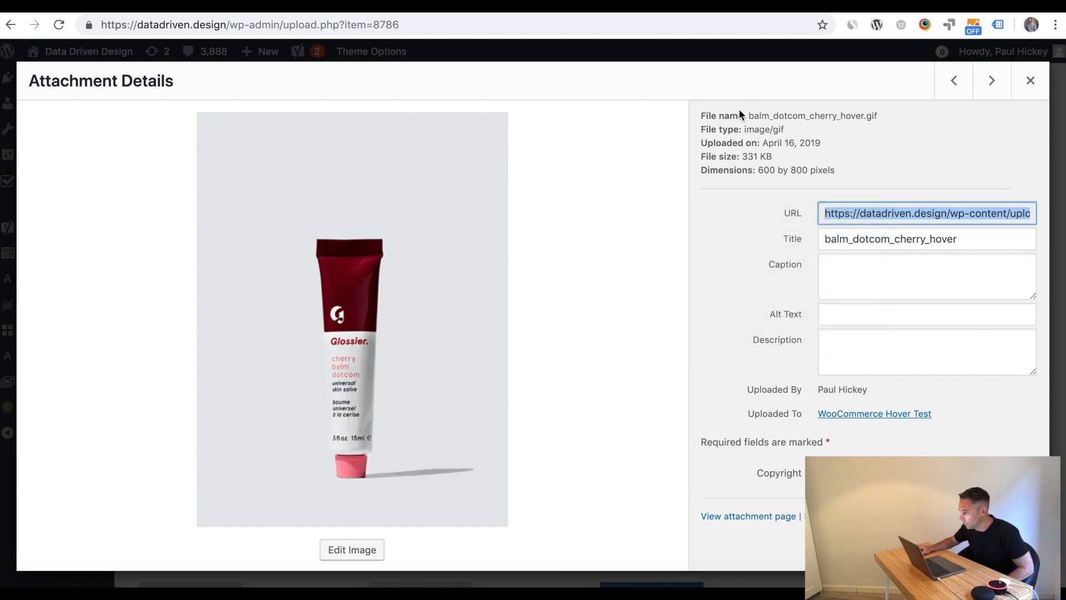
{"action": "left_click", "coordinate": [1030, 80]}
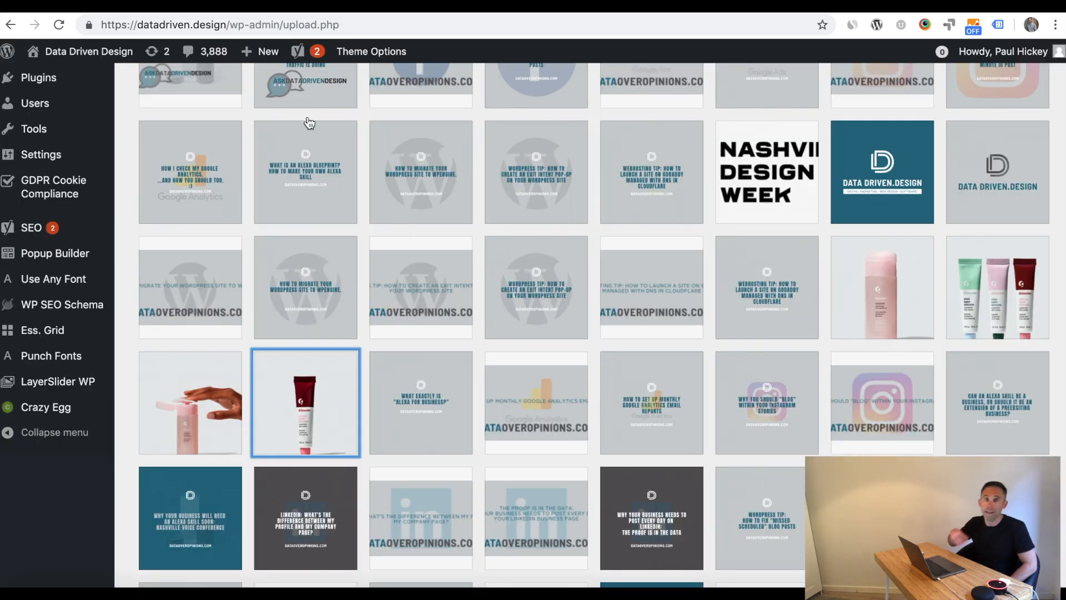